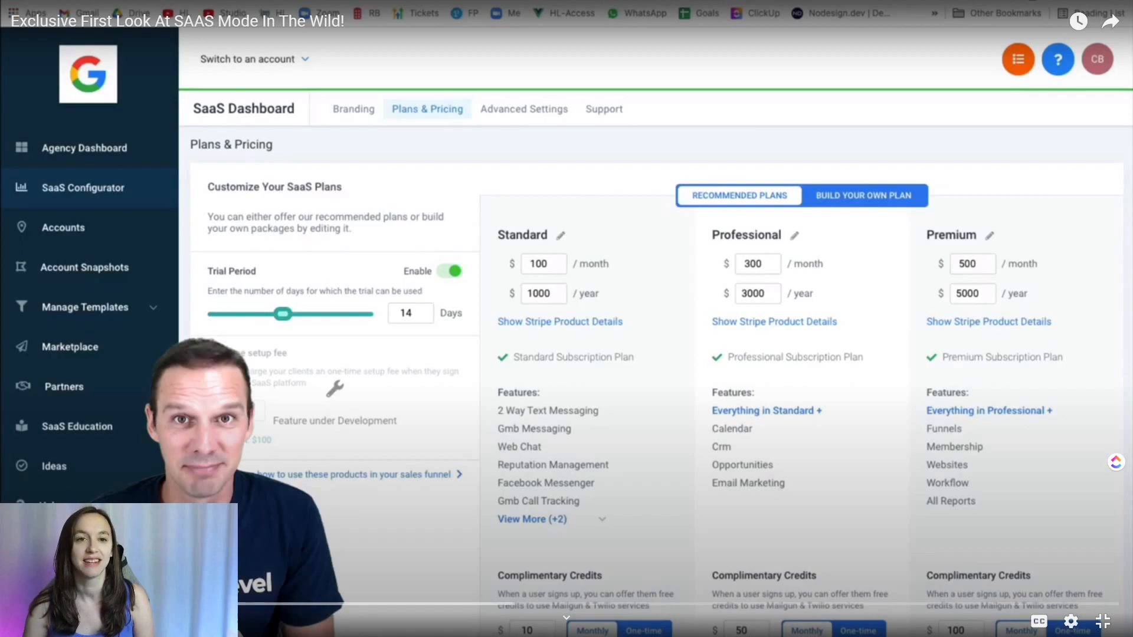
mouse_move(396, 360)
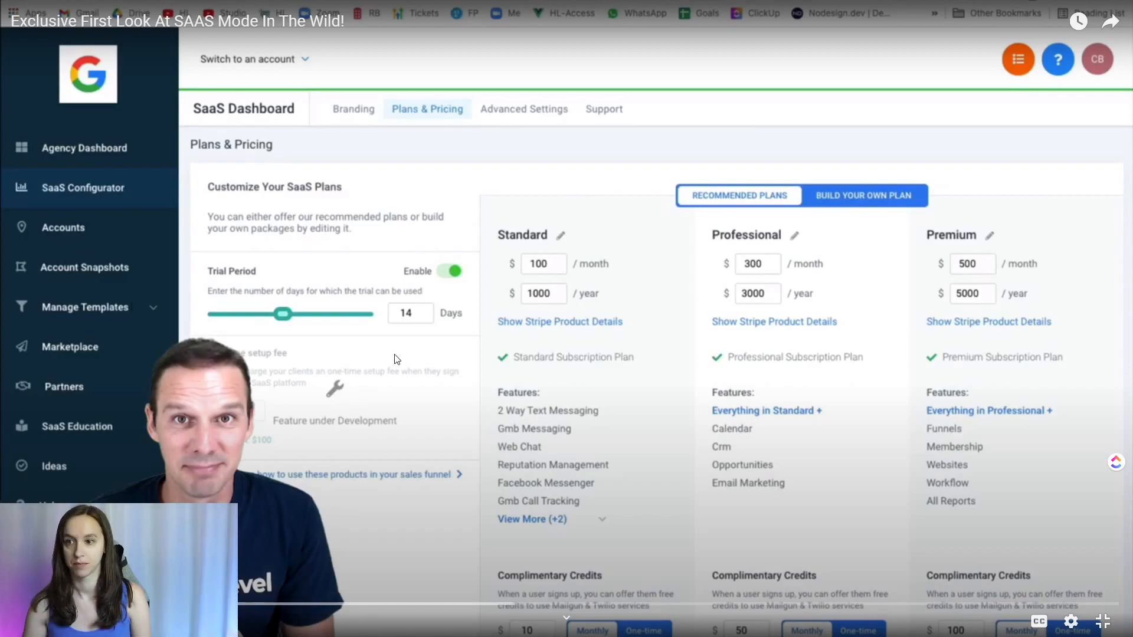
mouse_move(678, 334)
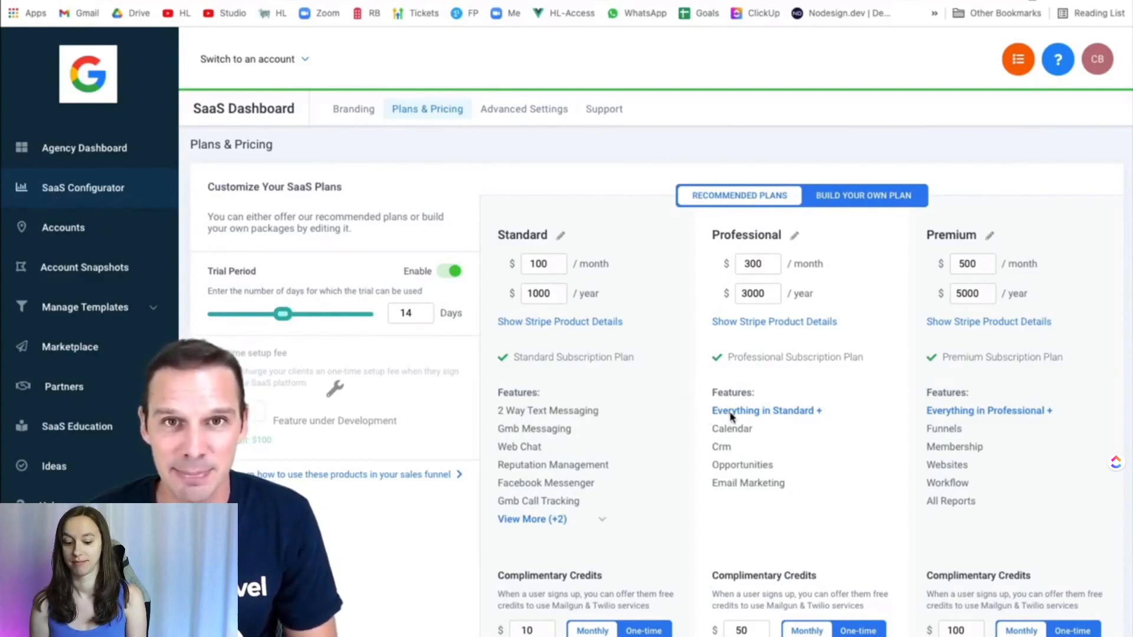
Step: Scroll to the Standard plan and show its Stripe product and price IDs
scroll("down", 3)
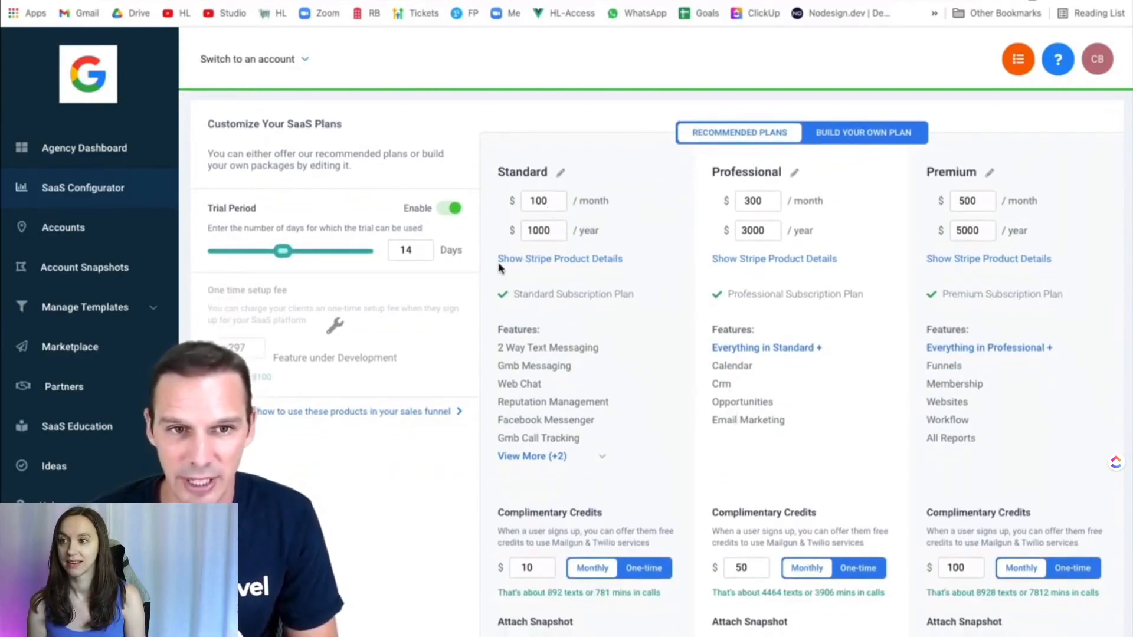
mouse_move(567, 476)
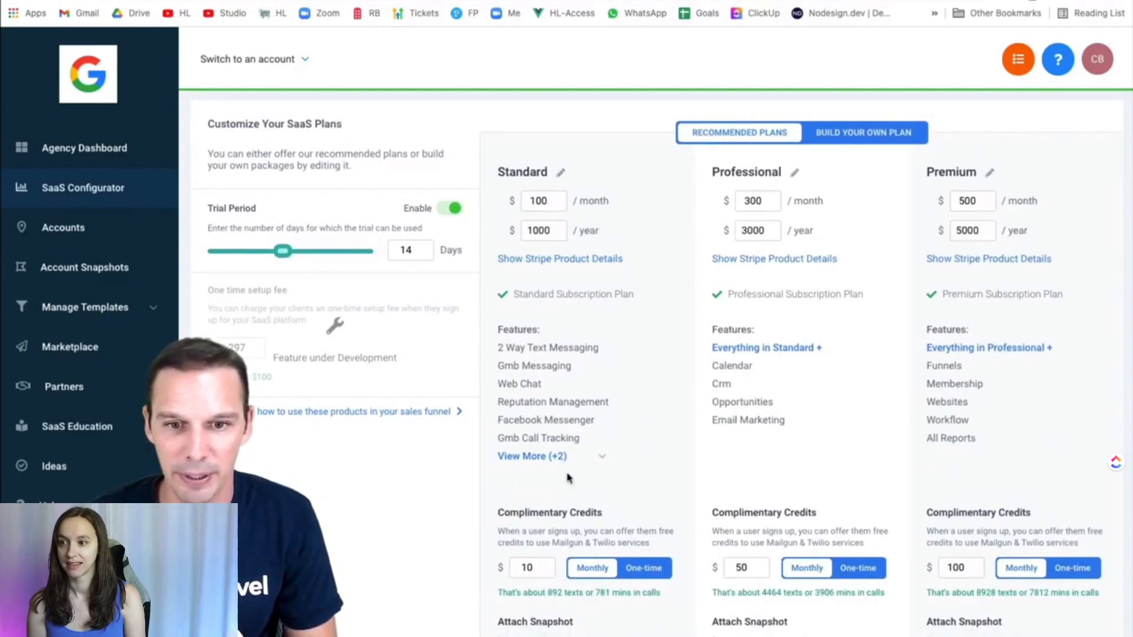
scroll("down", 3)
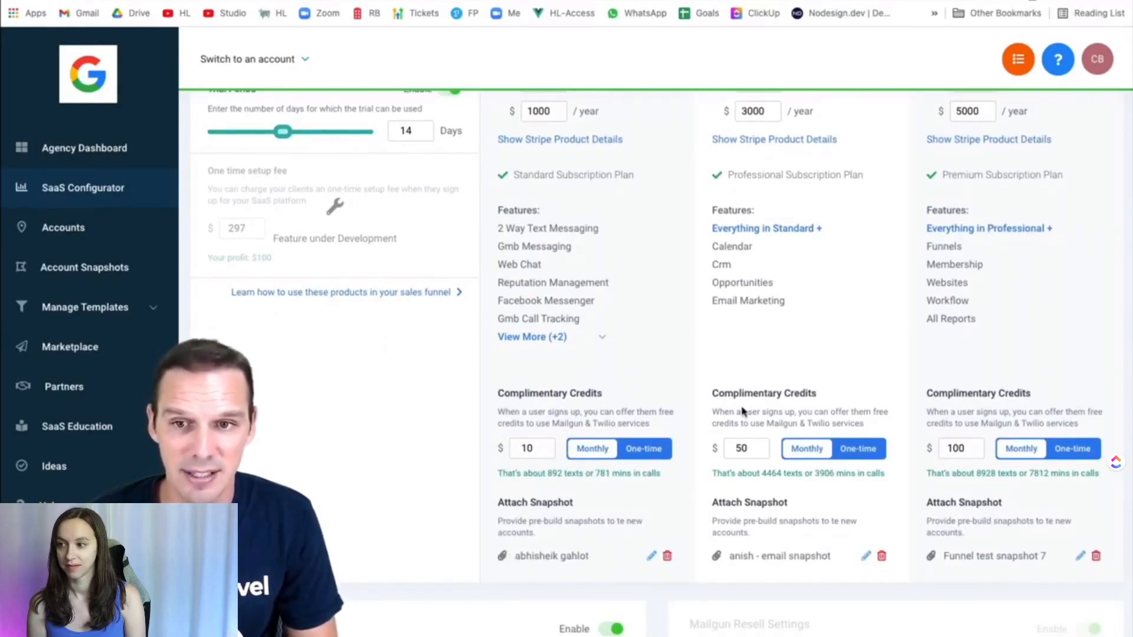
scroll("up", 3)
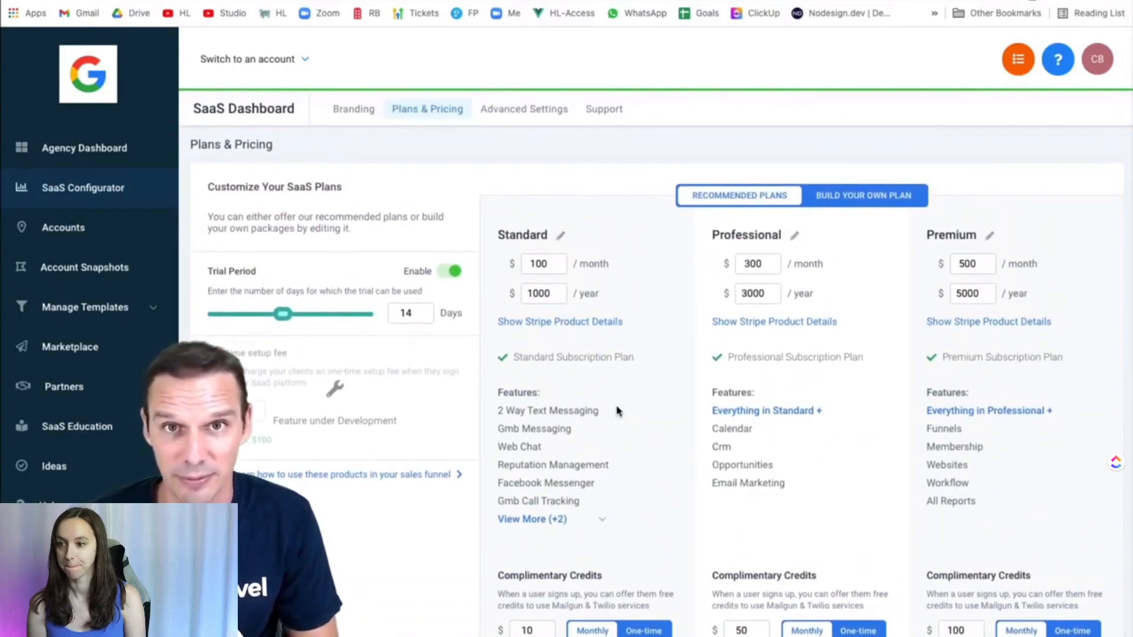
mouse_move(747, 282)
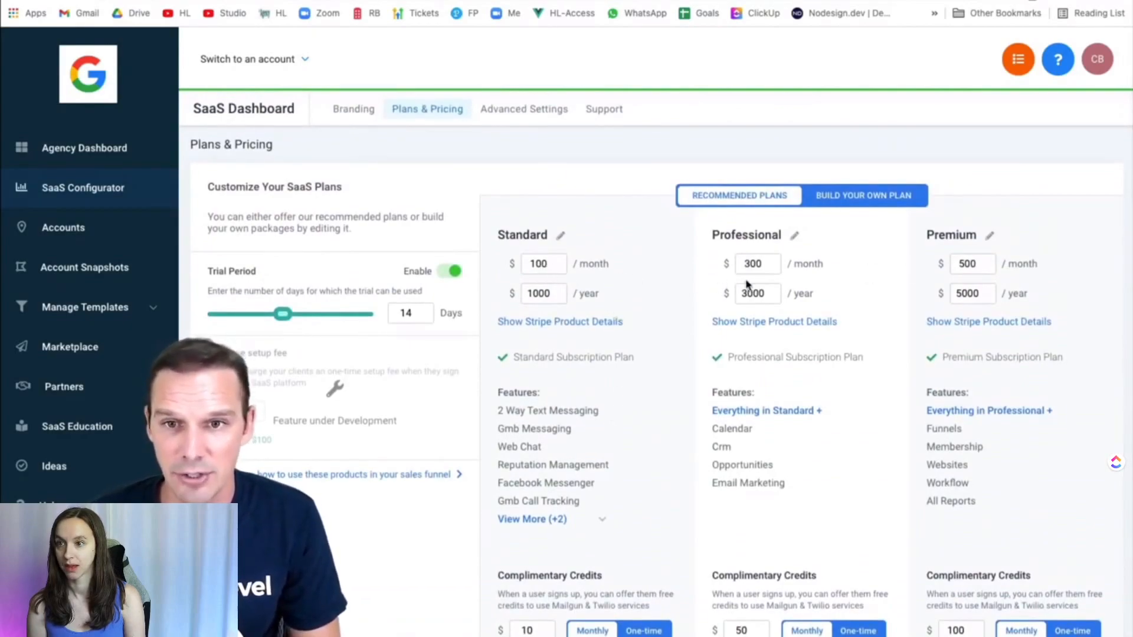
scroll("down", 3)
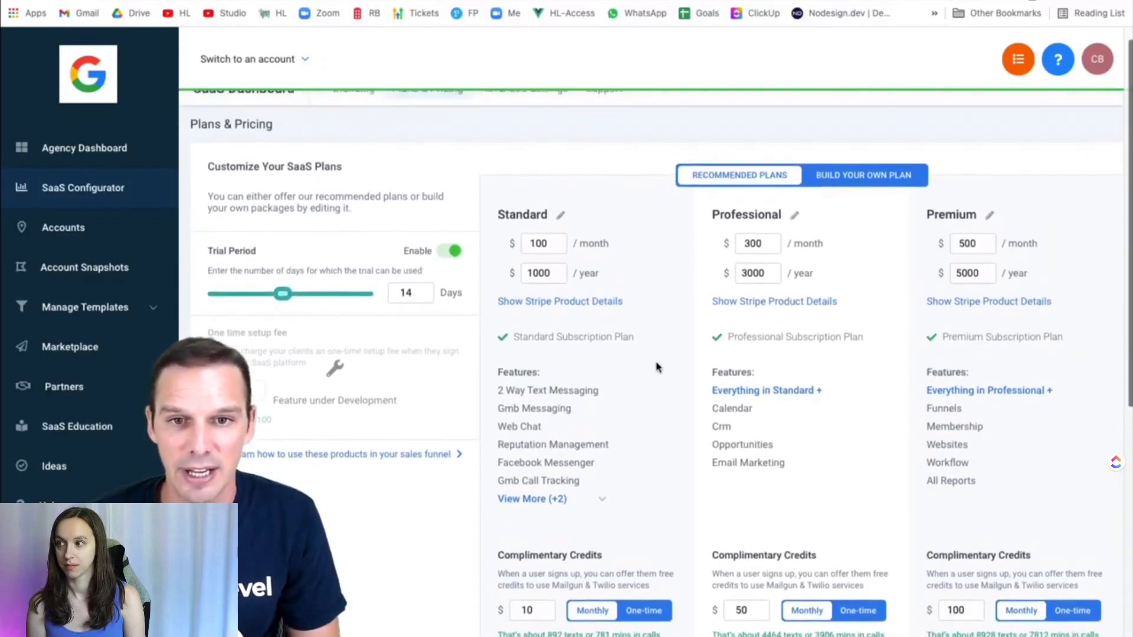
scroll("up", 3)
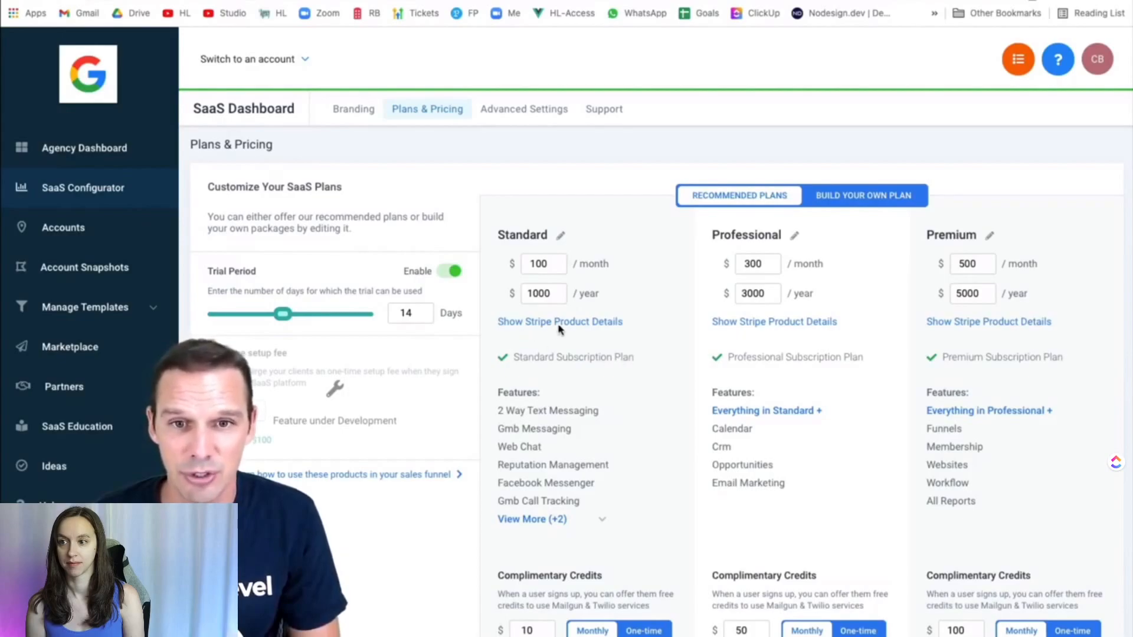
left_click(560, 321)
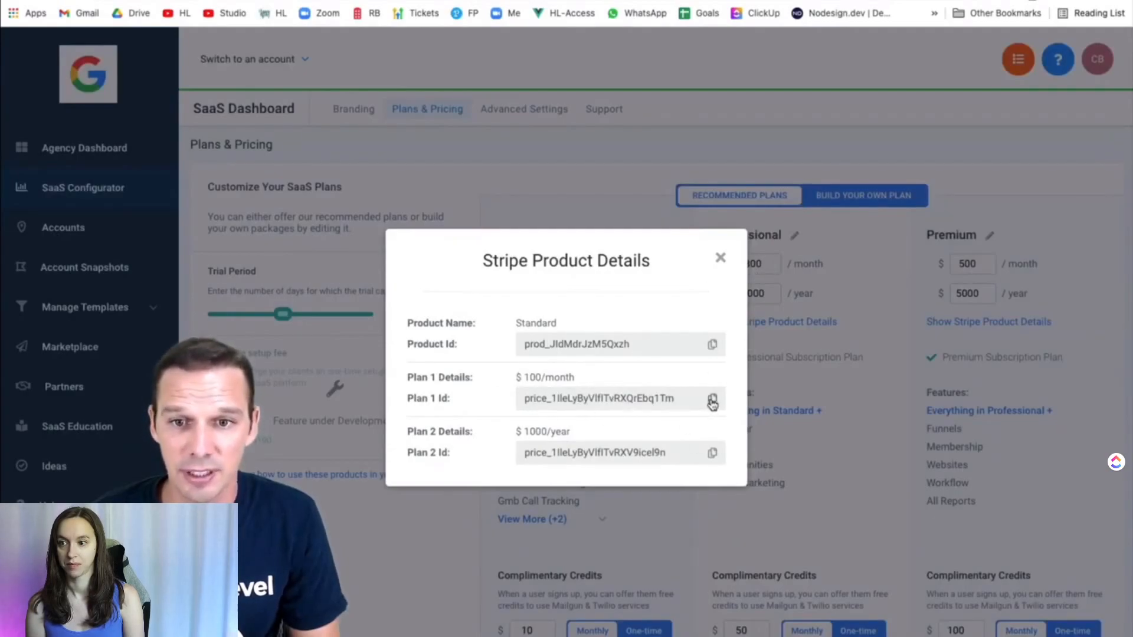
mouse_move(697, 344)
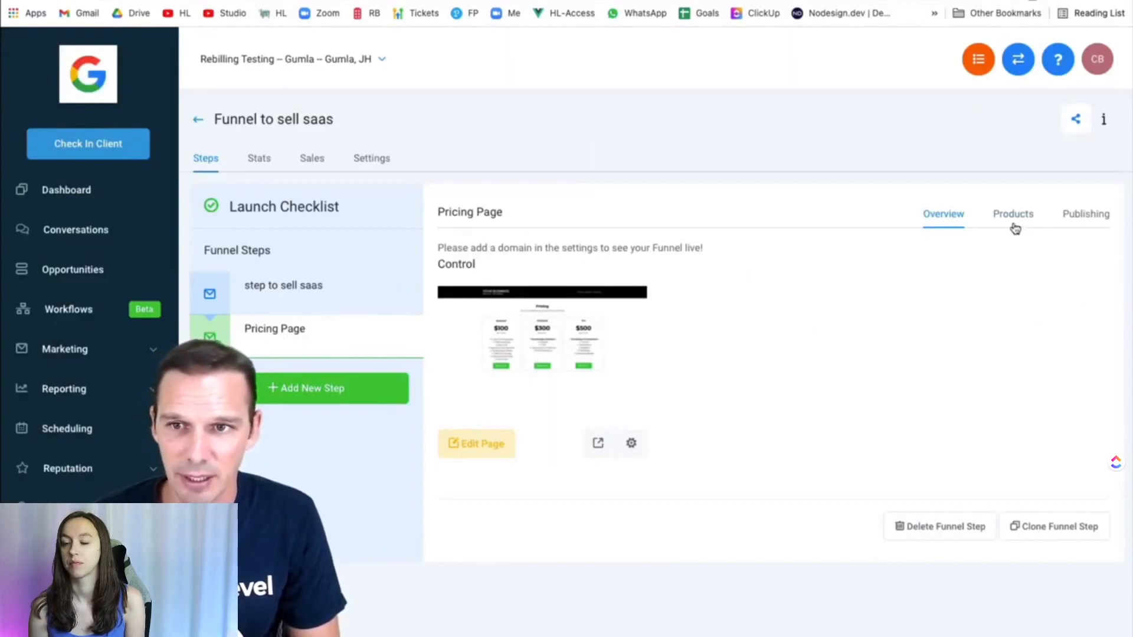
Step: Add a subscription product named '$100/monthly' linked to the Standard $100/month Stripe plan
left_click(1013, 213)
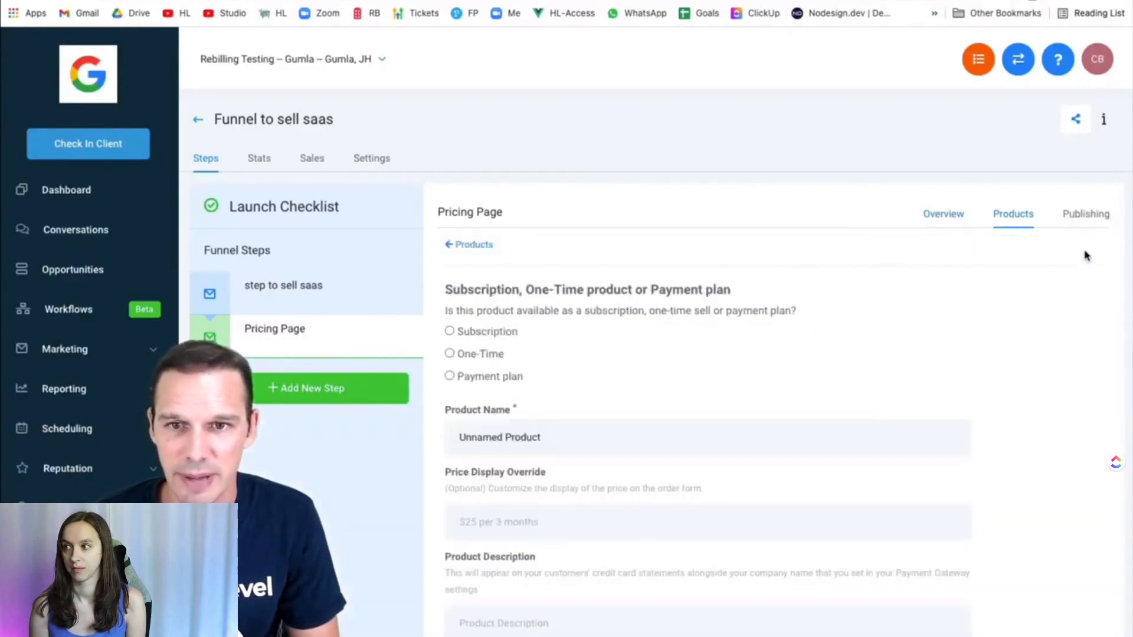
left_click(450, 331)
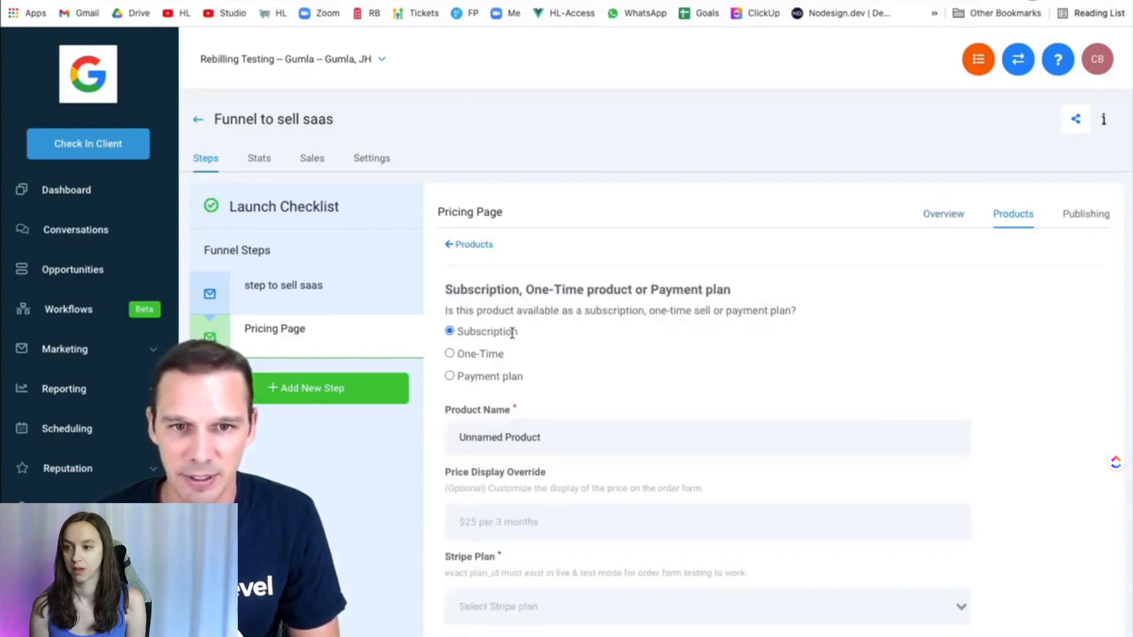
scroll("down", 3)
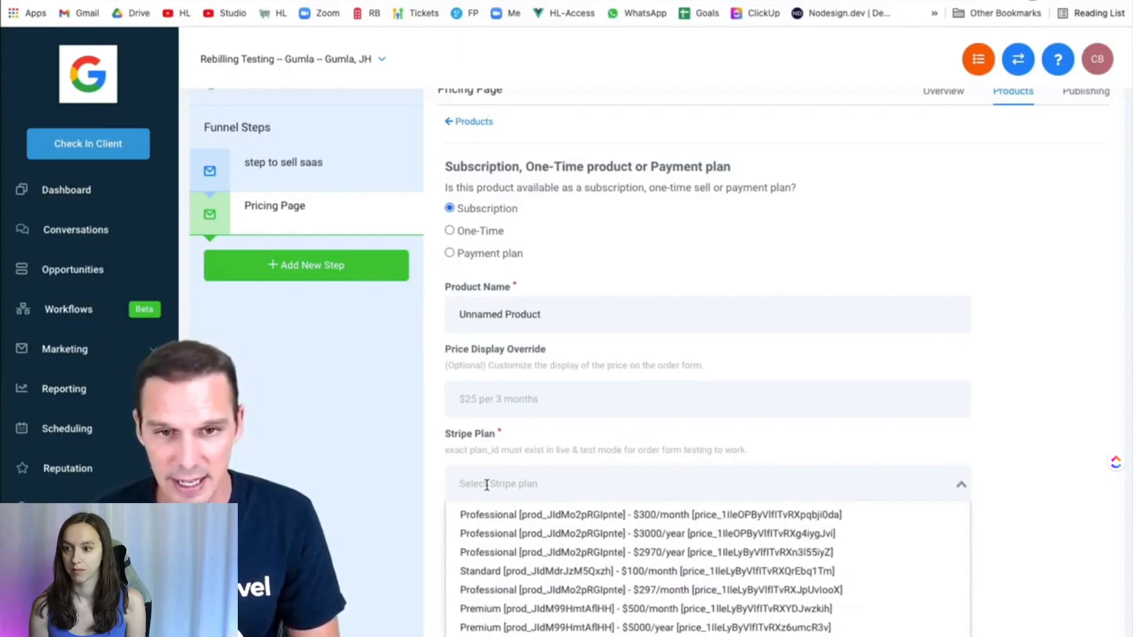
left_click(643, 570)
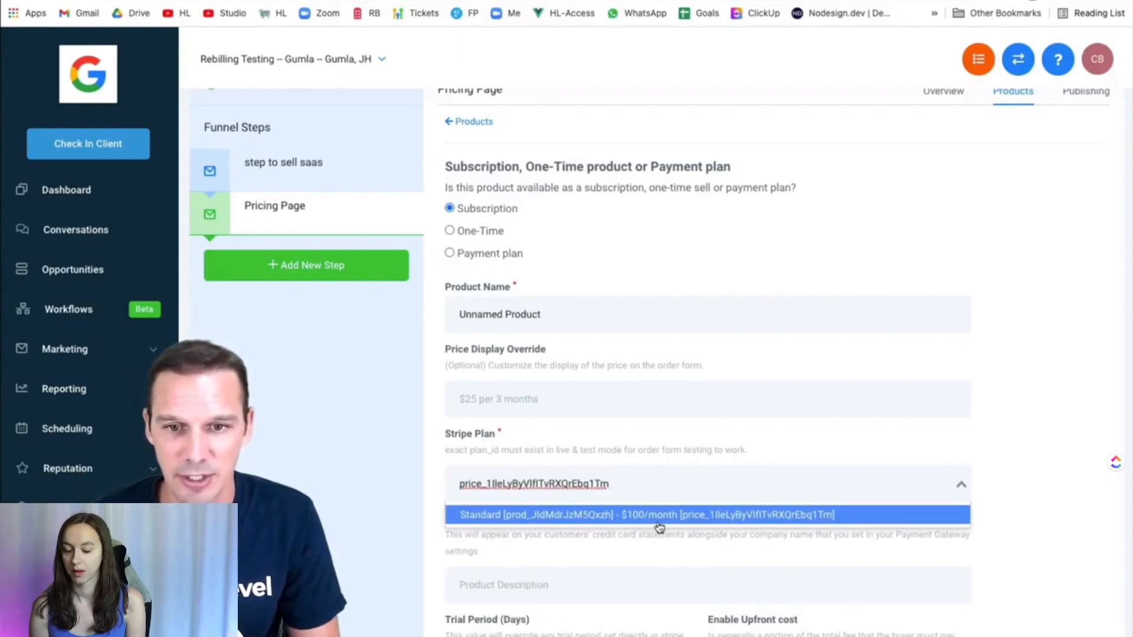
mouse_move(657, 518)
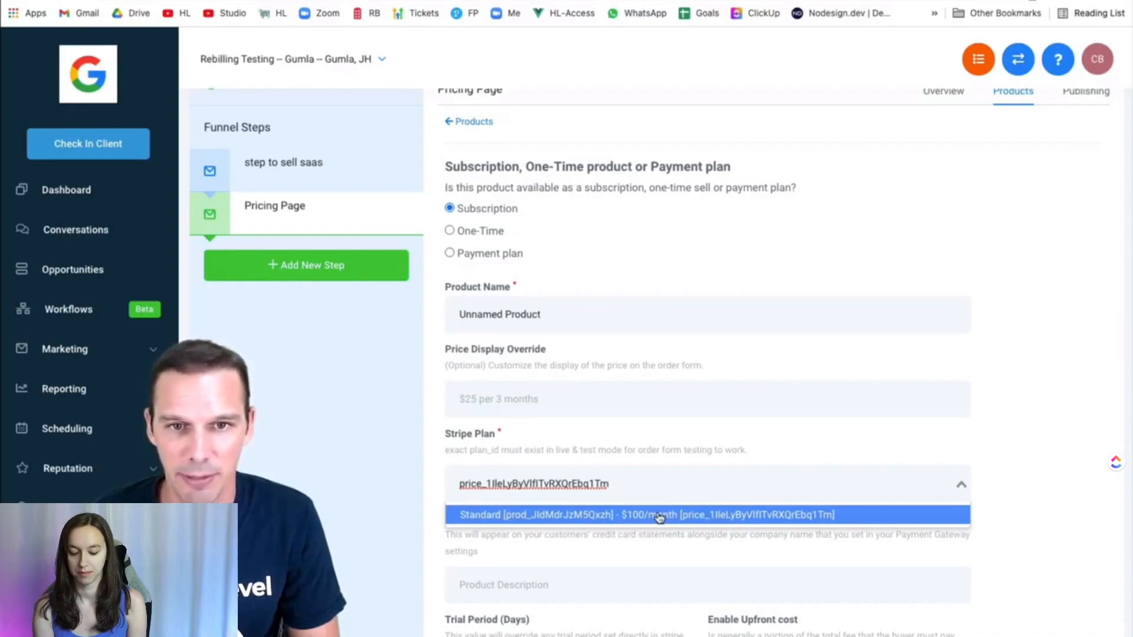
left_click(645, 515)
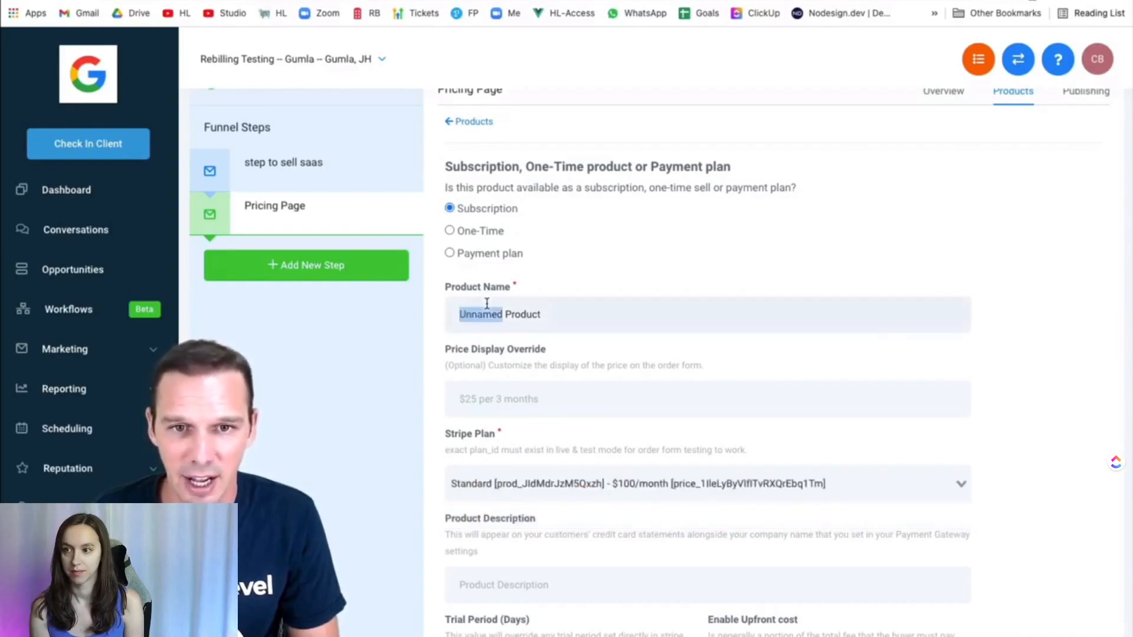
type("$100")
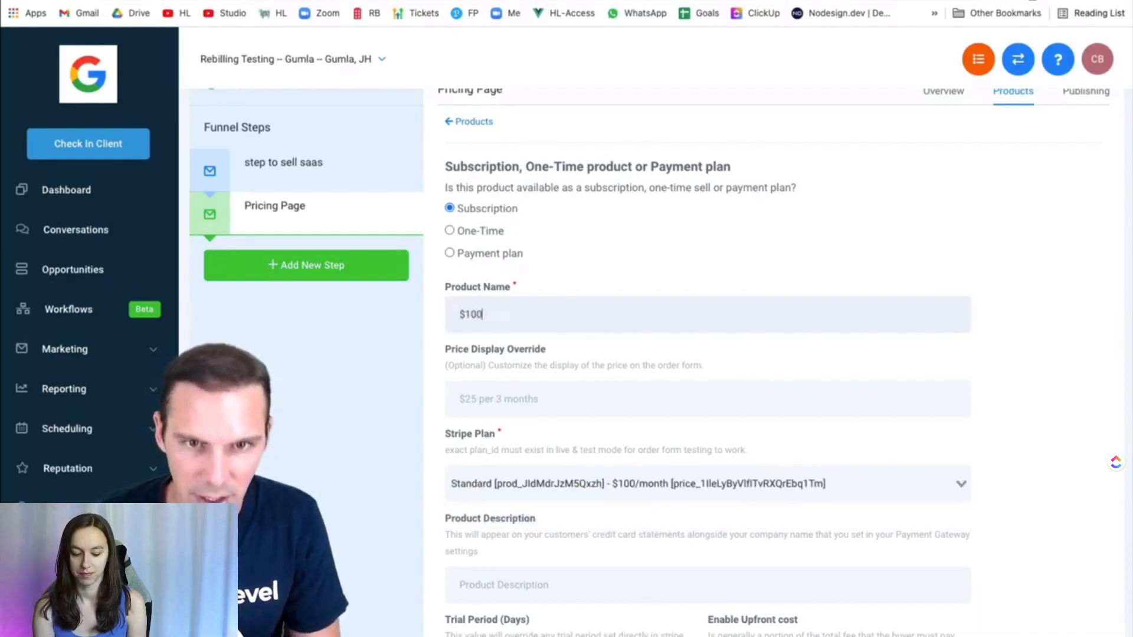
type("/monthly")
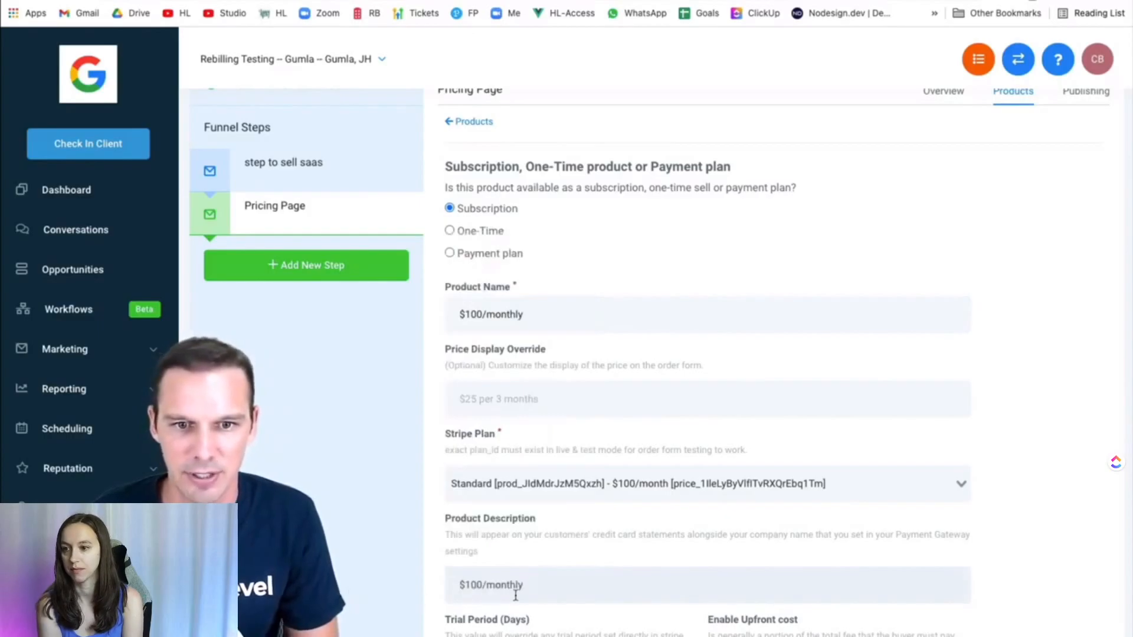
scroll("down", 3)
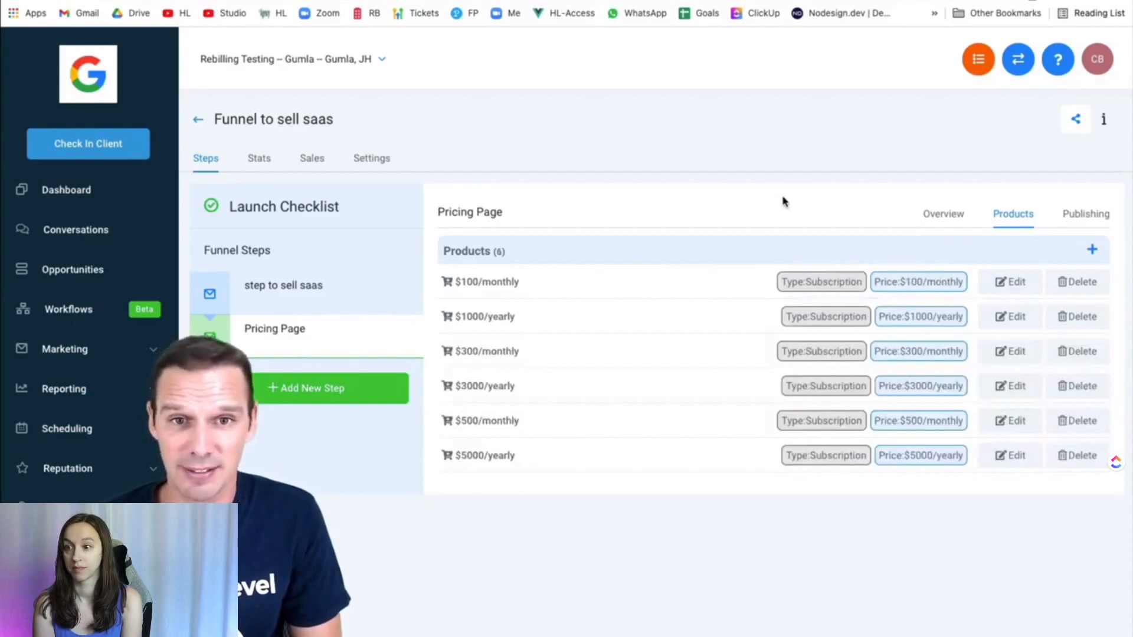
mouse_move(621, 373)
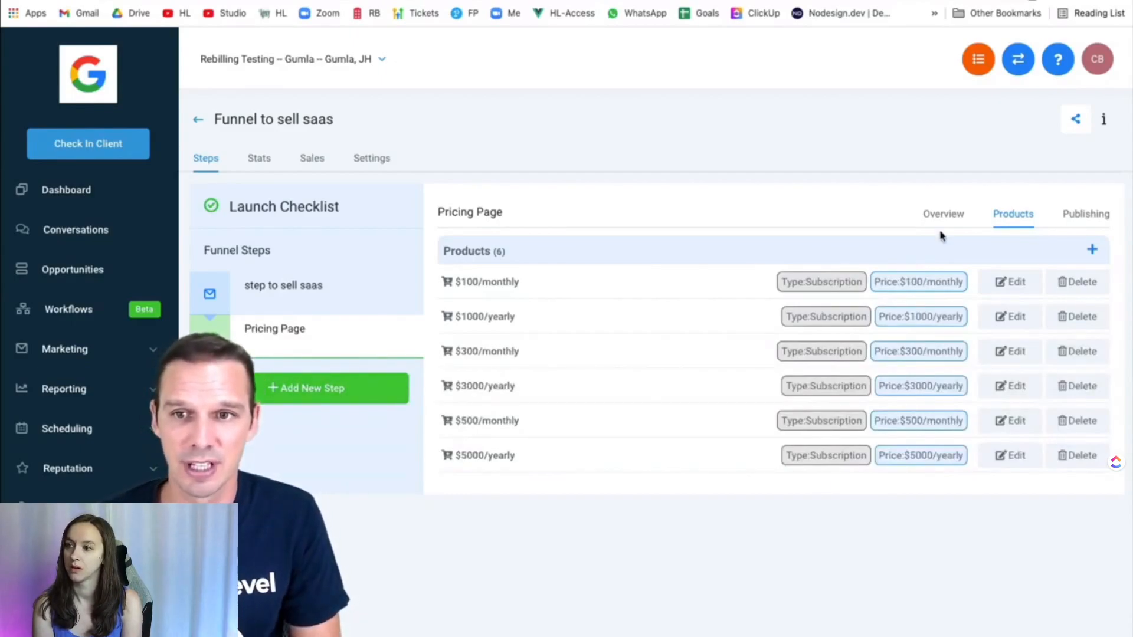
Step: Switch to the Pricing Page step's Overview tab to see the page preview
left_click(943, 214)
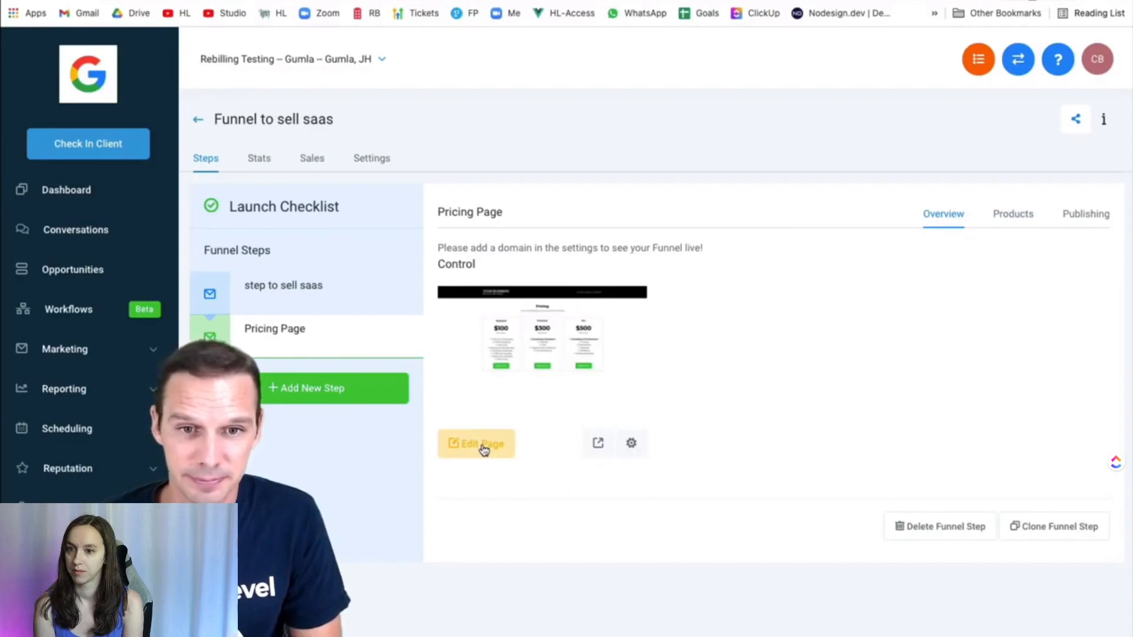
Step: Pick the $100 and trial tiers, then add a popup with a 1-column 2 Step Order form
left_click(477, 443)
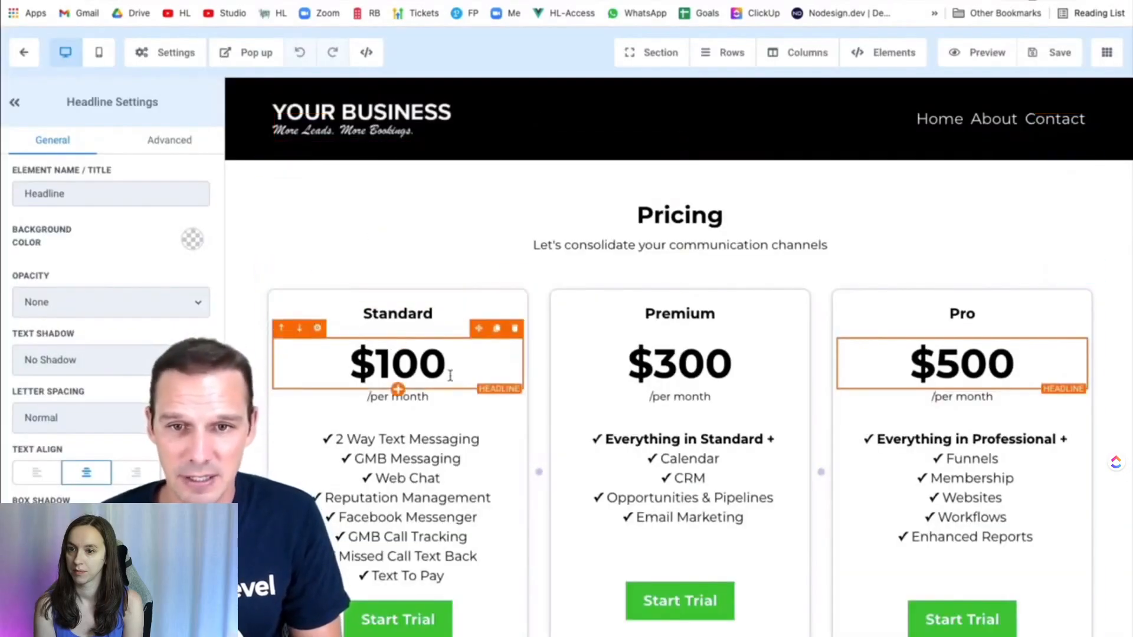
left_click(678, 601)
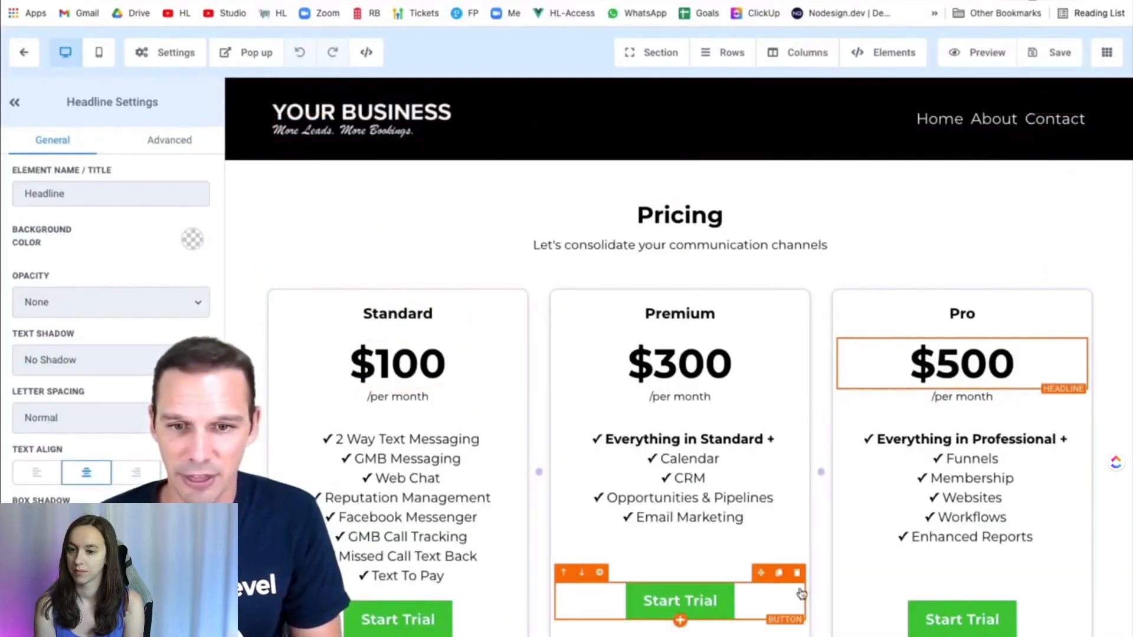
left_click(255, 52)
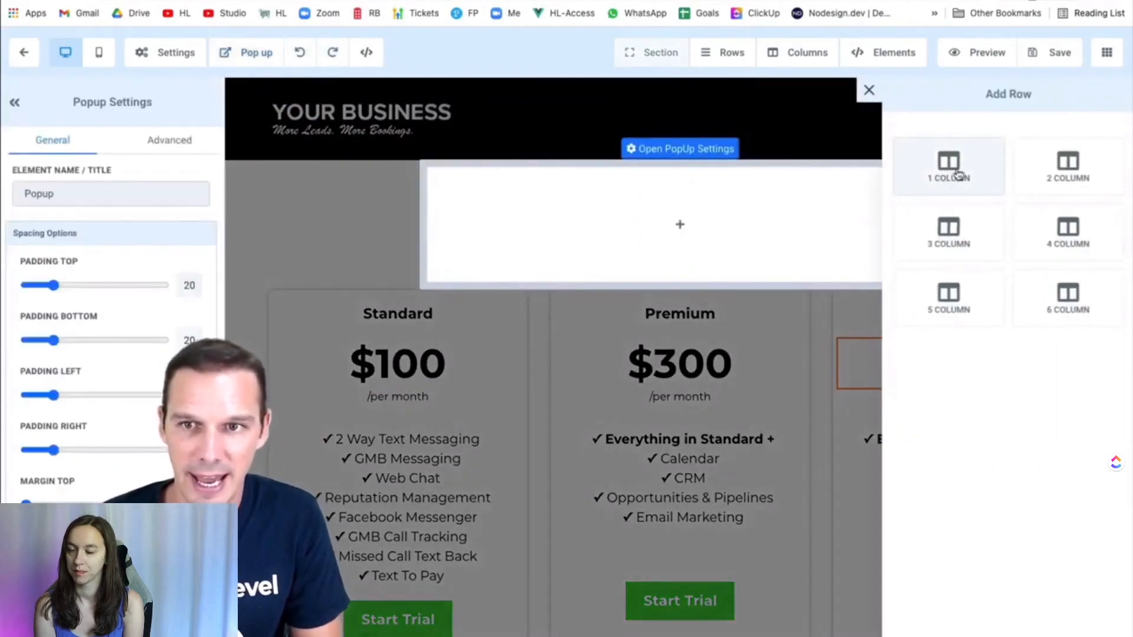
left_click(949, 166)
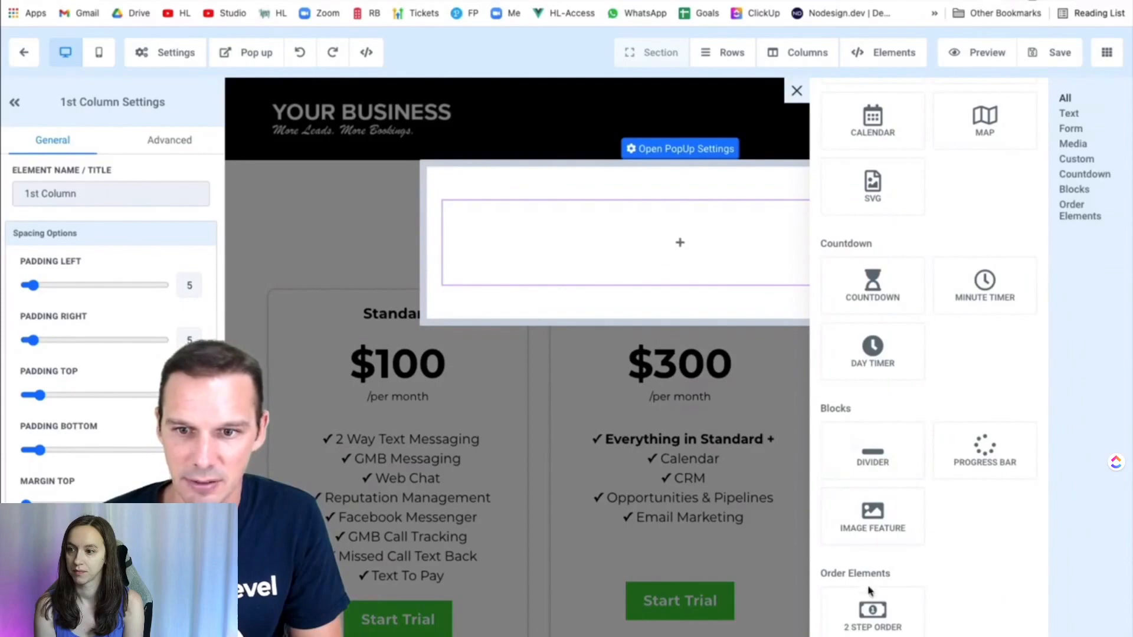
left_click(872, 610)
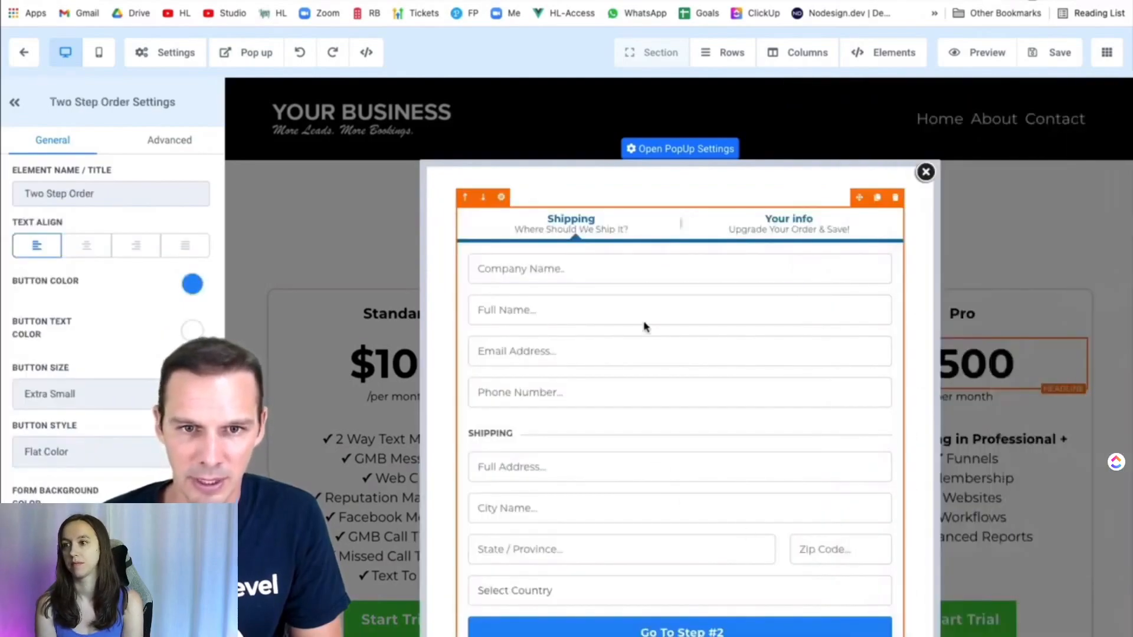
mouse_move(574, 487)
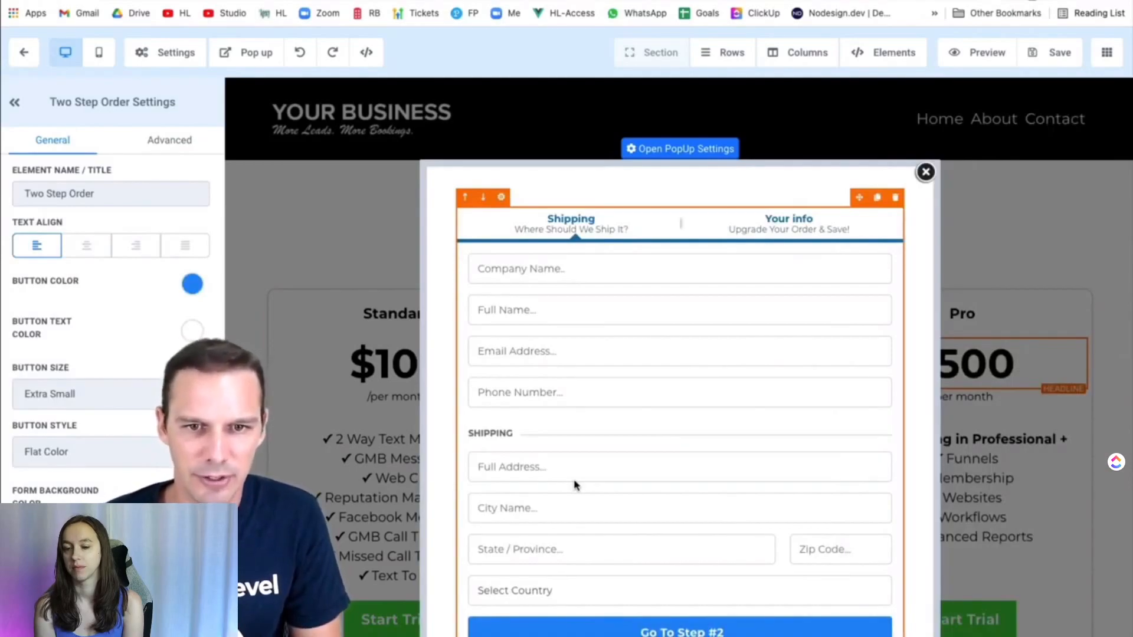
mouse_move(719, 273)
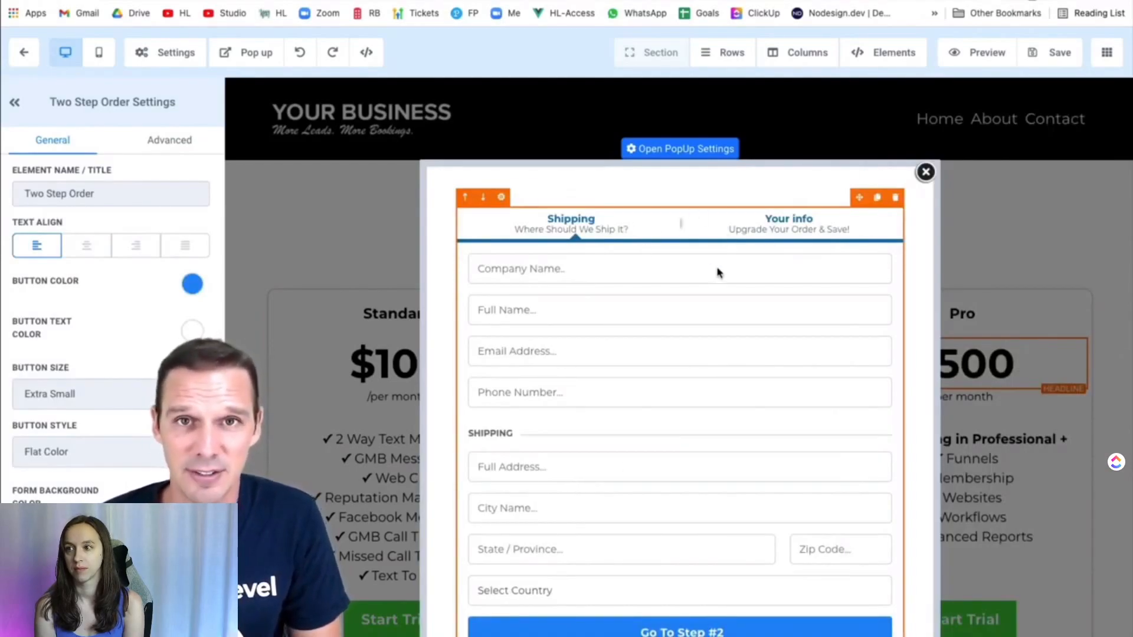
Step: Review the order form's Advanced step settings, save the page, and view it live
left_click(170, 139)
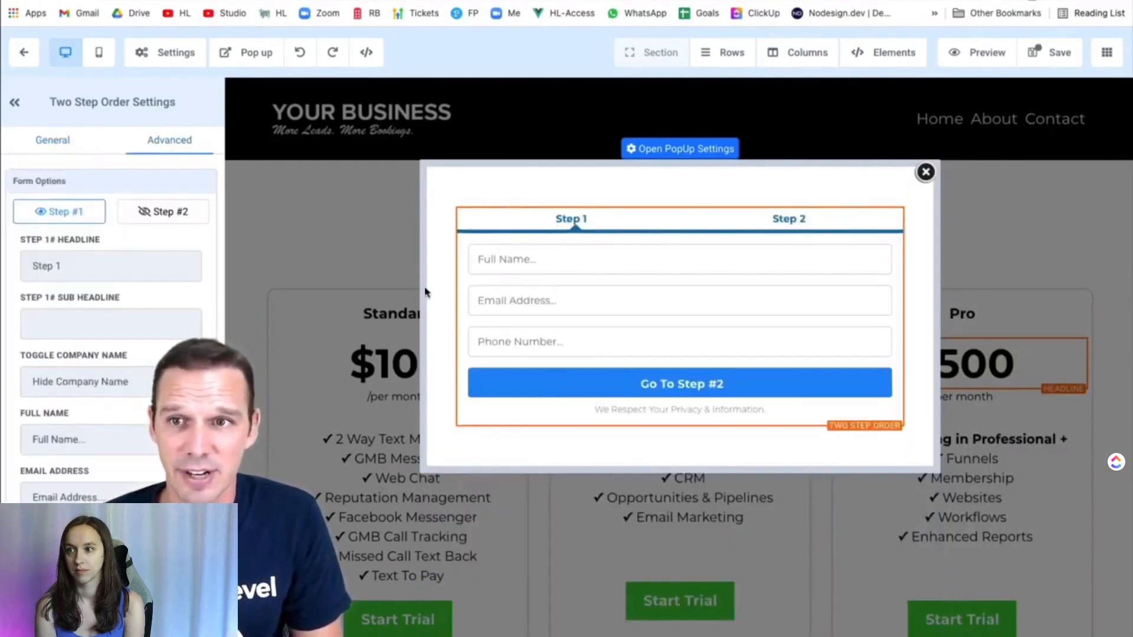
left_click(1048, 52)
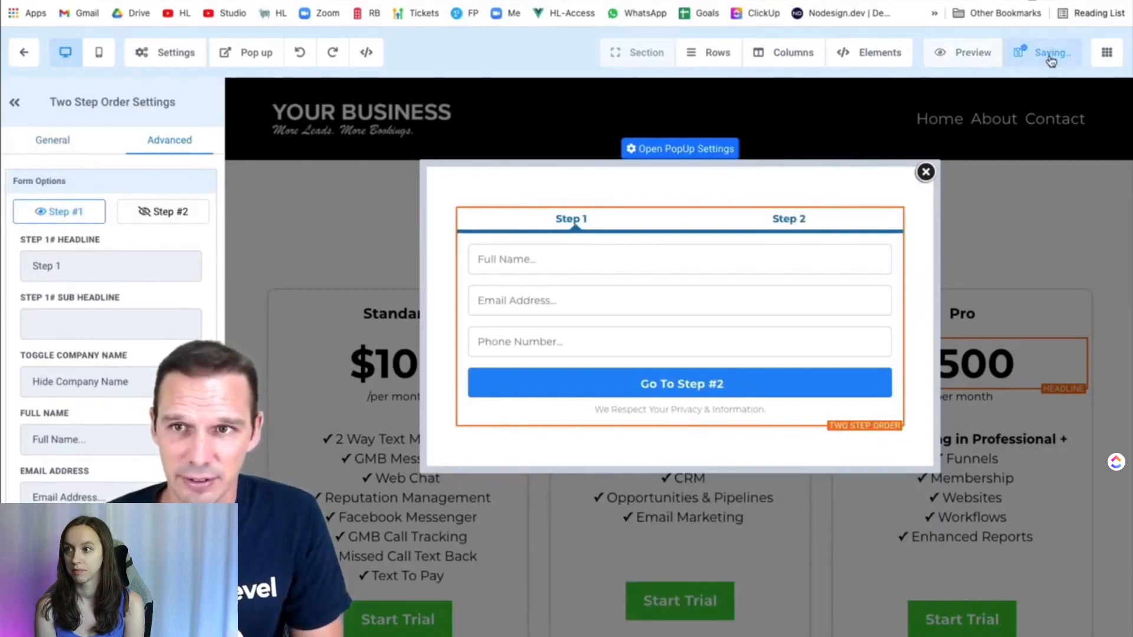
left_click(1053, 51)
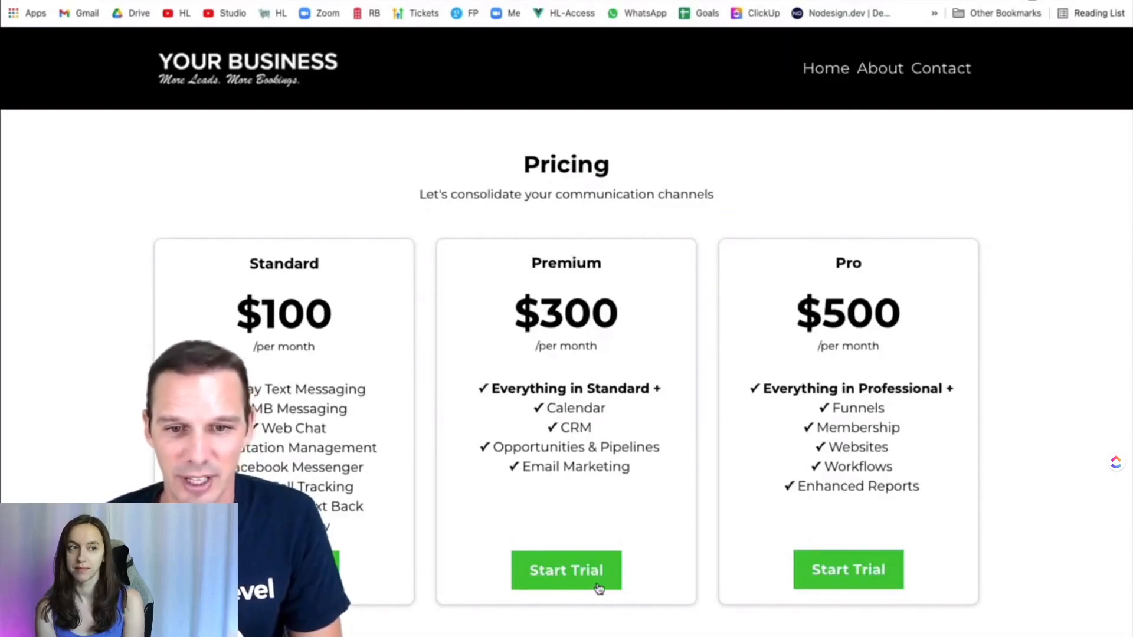
left_click(566, 570)
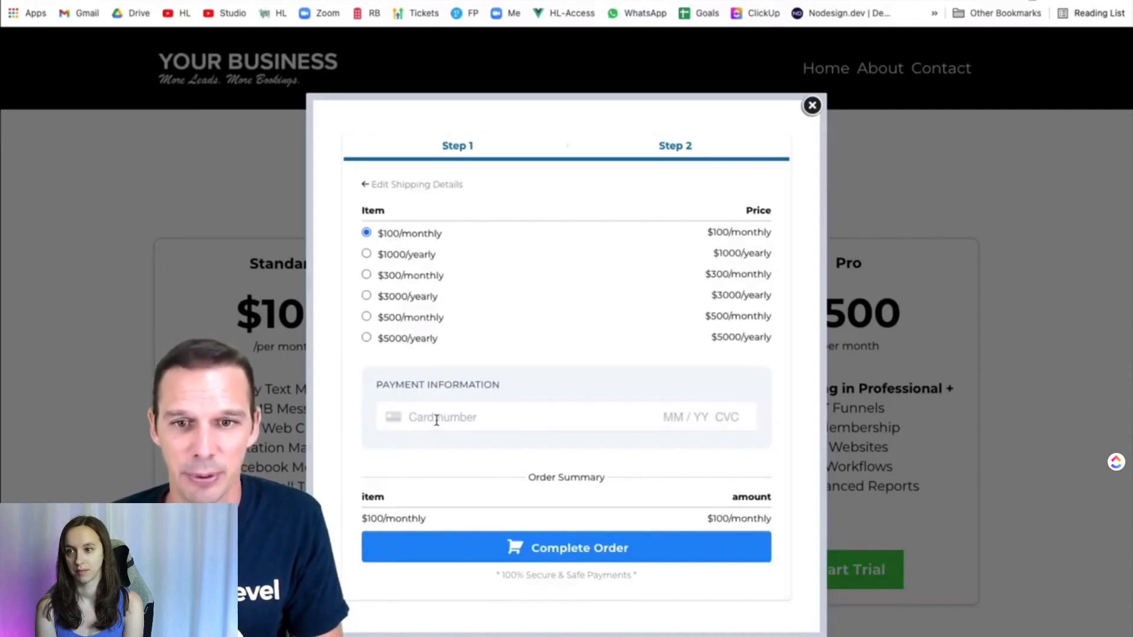
type("4242 4242 4242 4242")
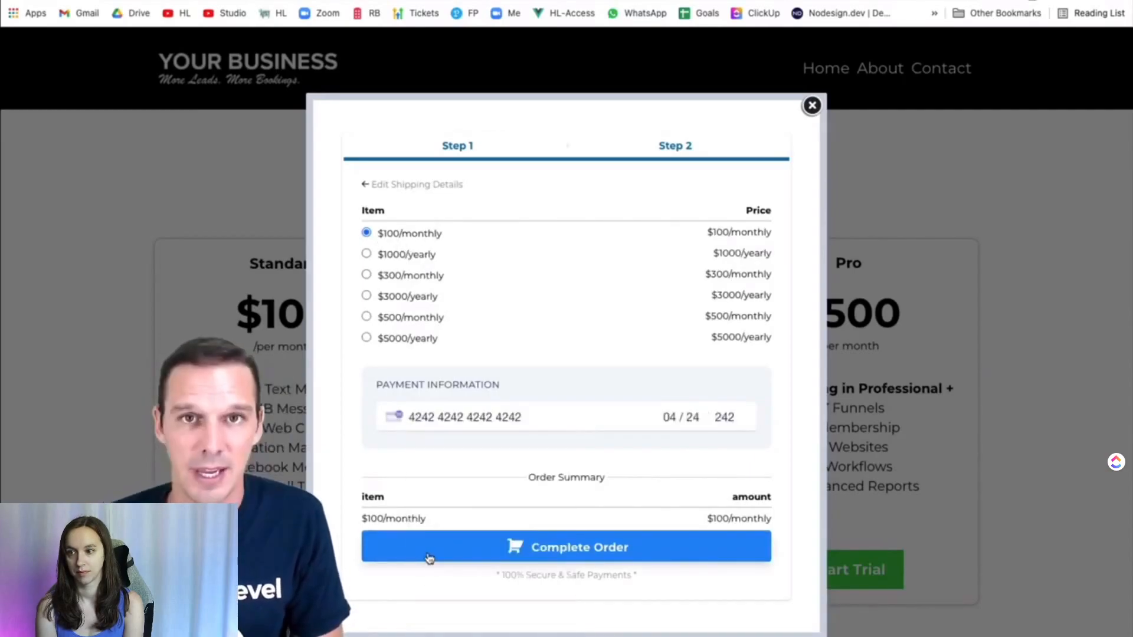
left_click(566, 547)
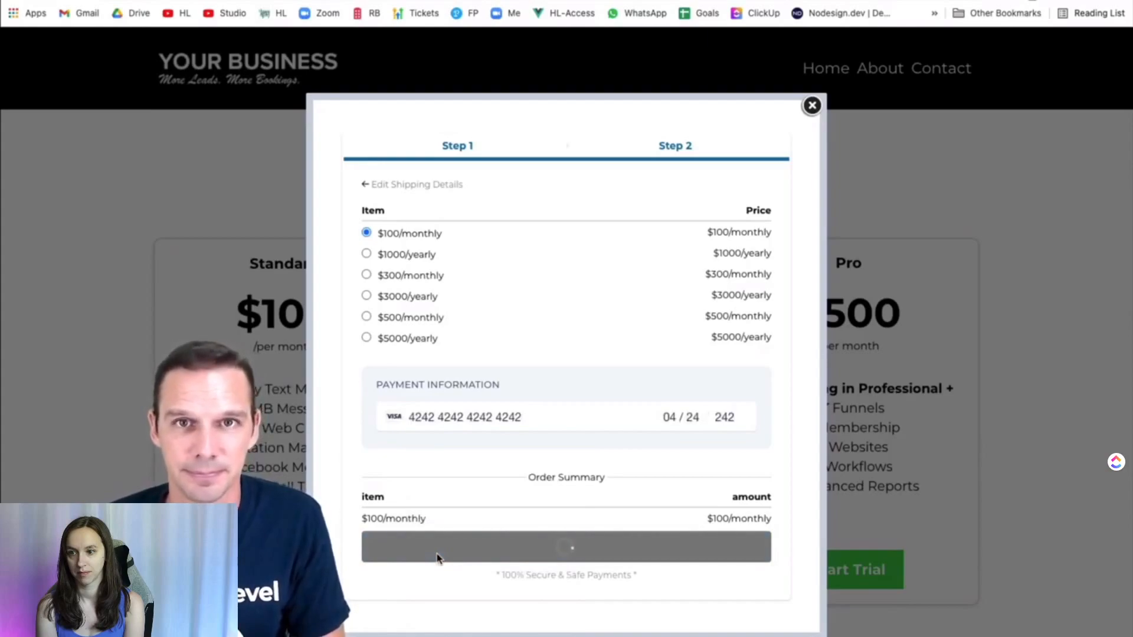
left_click(566, 547)
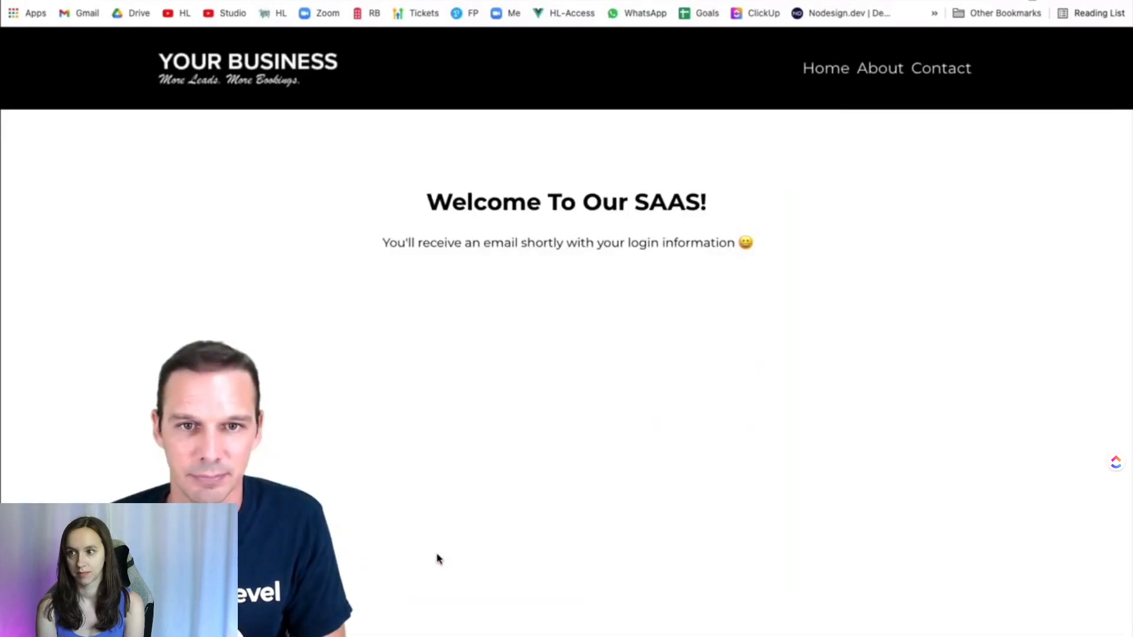
mouse_move(417, 335)
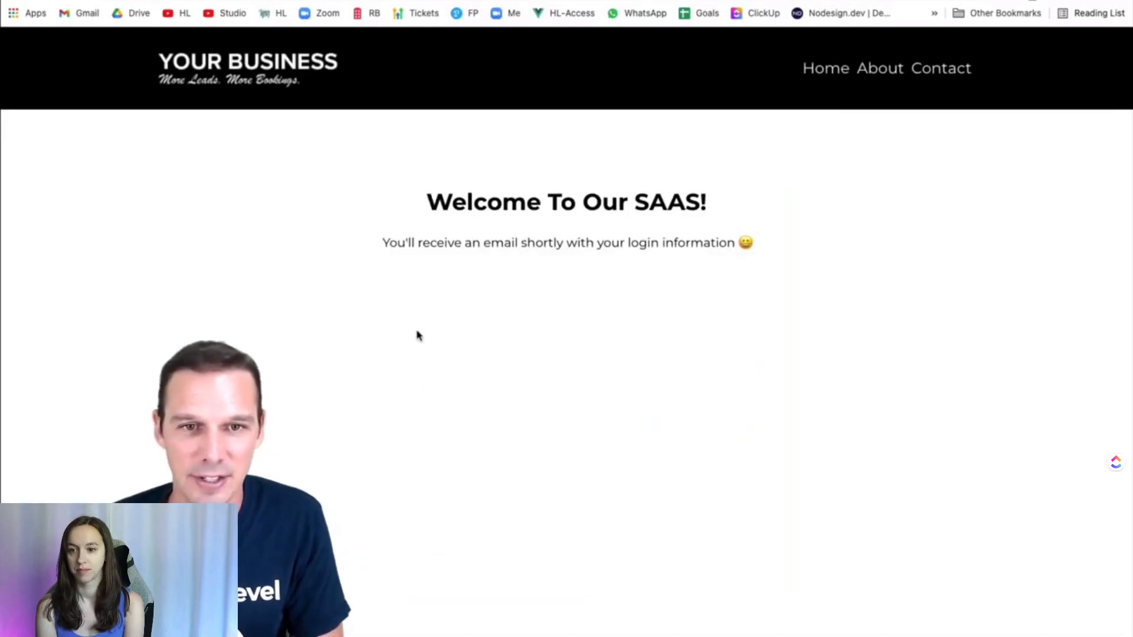
mouse_move(756, 251)
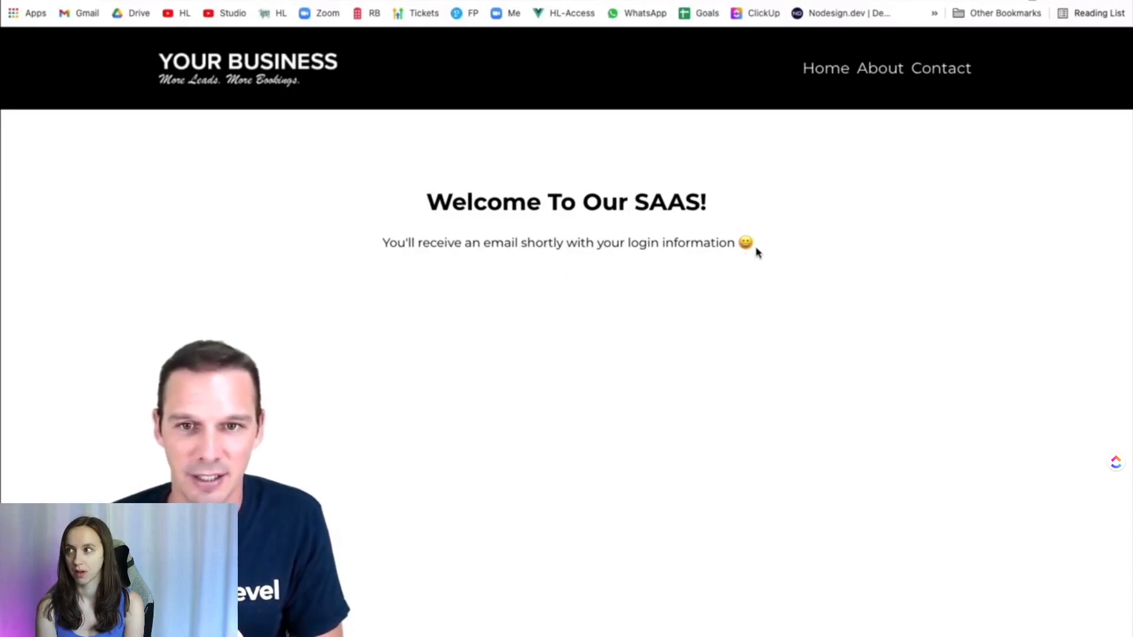
mouse_move(550, 317)
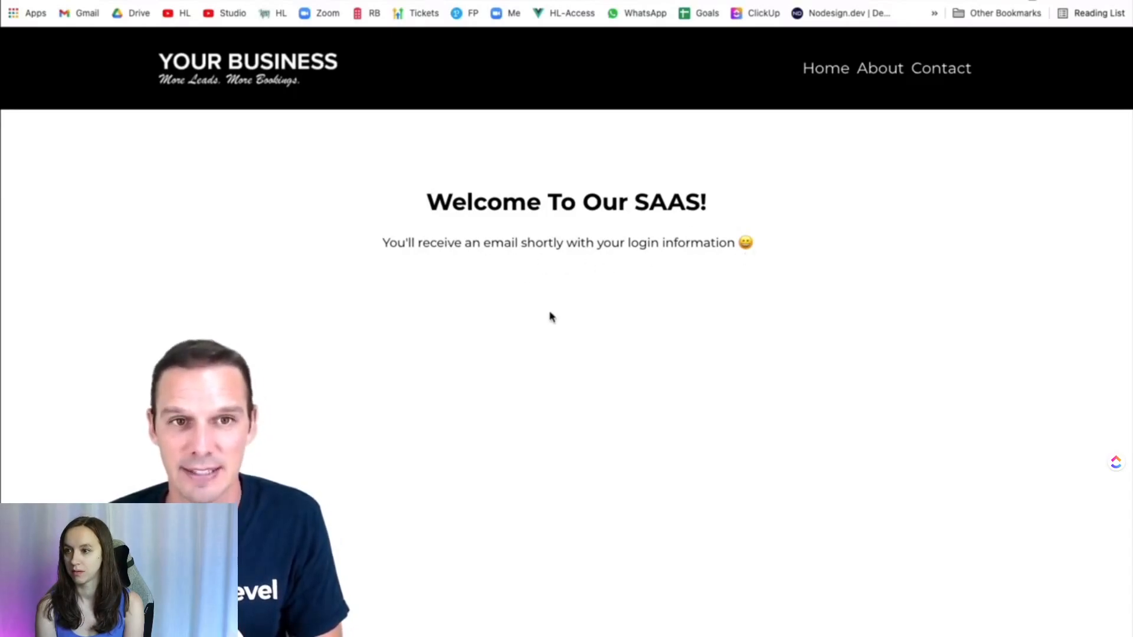
mouse_move(220, 108)
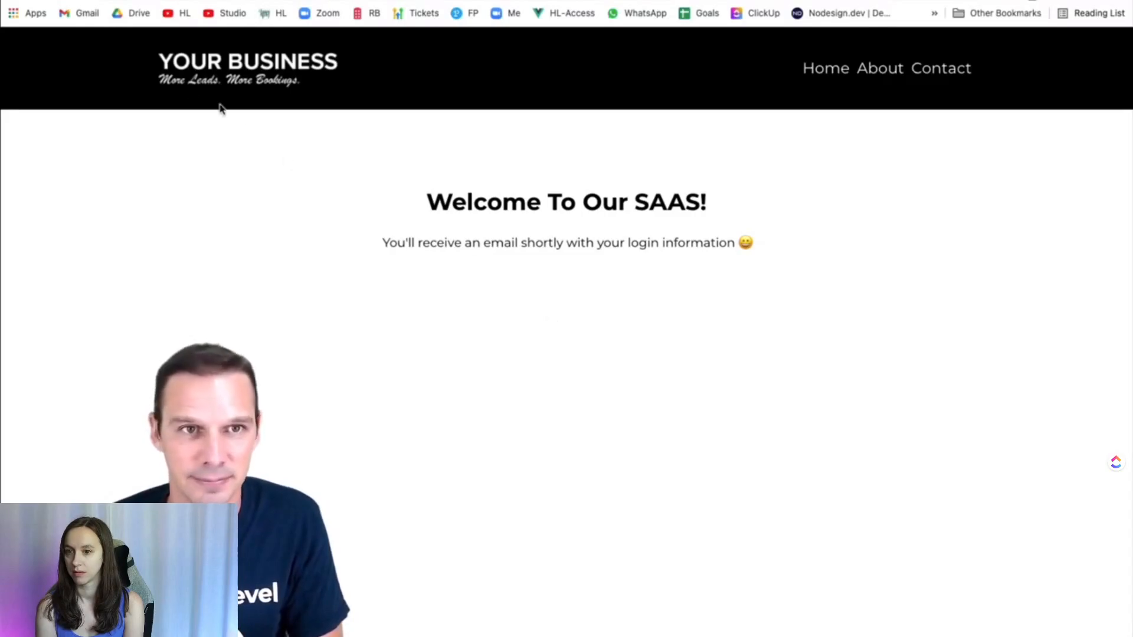
Step: Open the Account Created email in Gmail, follow its login link, and sign in
left_click(87, 13)
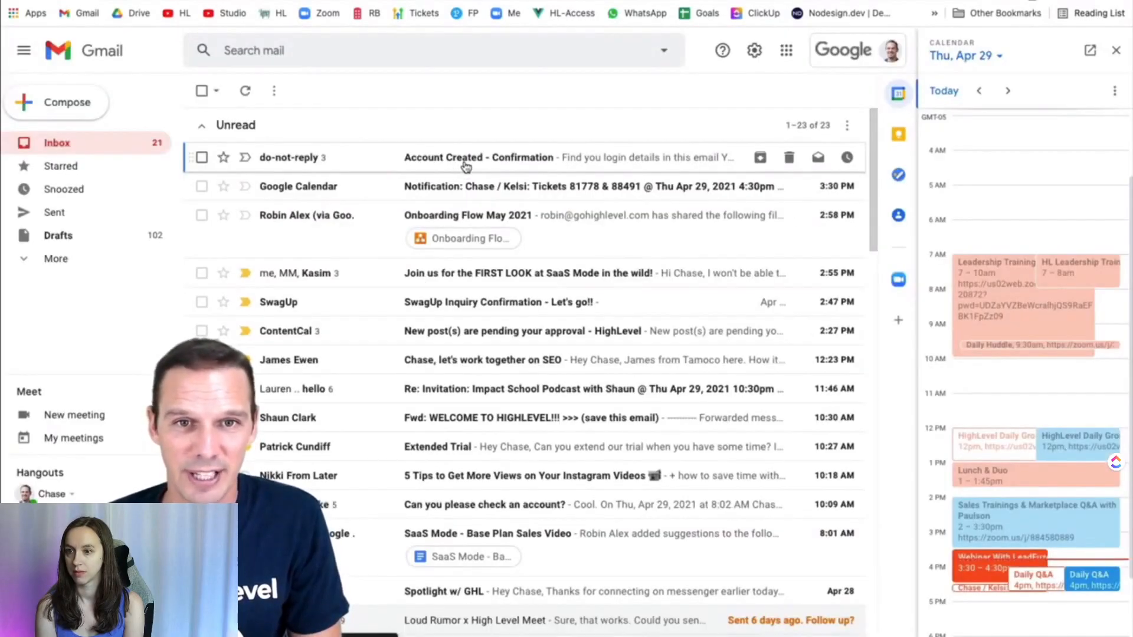
left_click(478, 157)
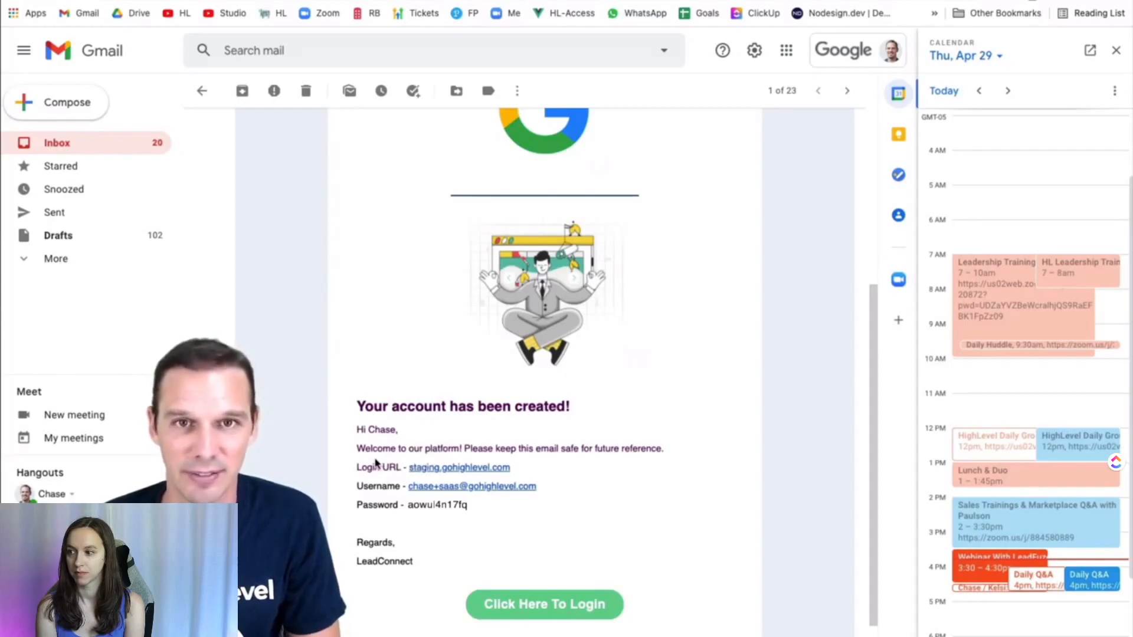
left_click(543, 604)
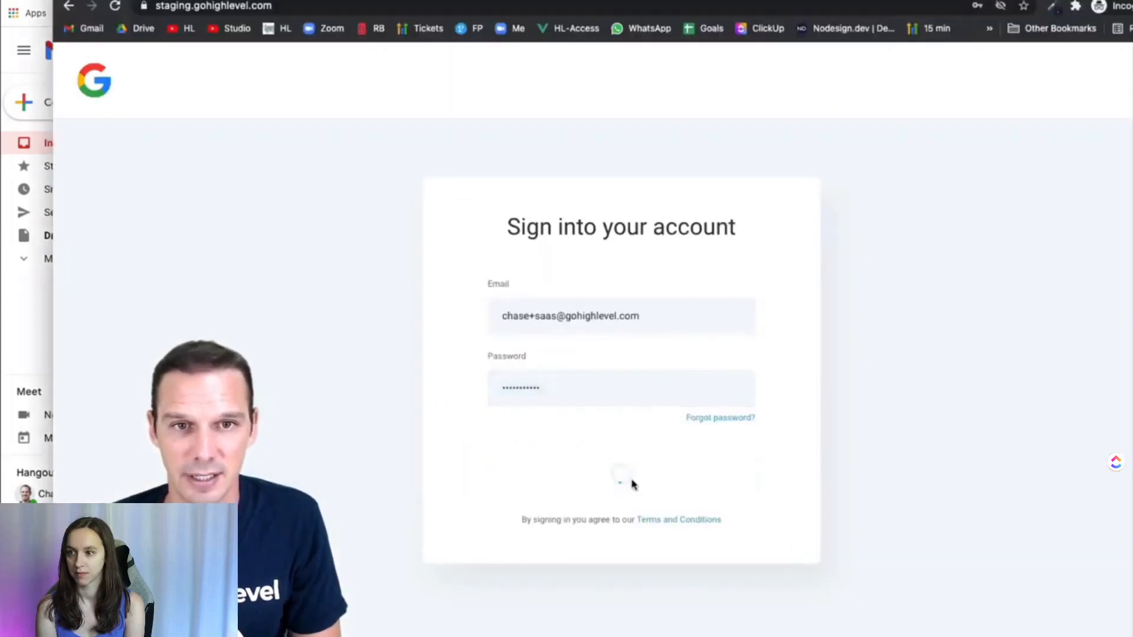
left_click(620, 473)
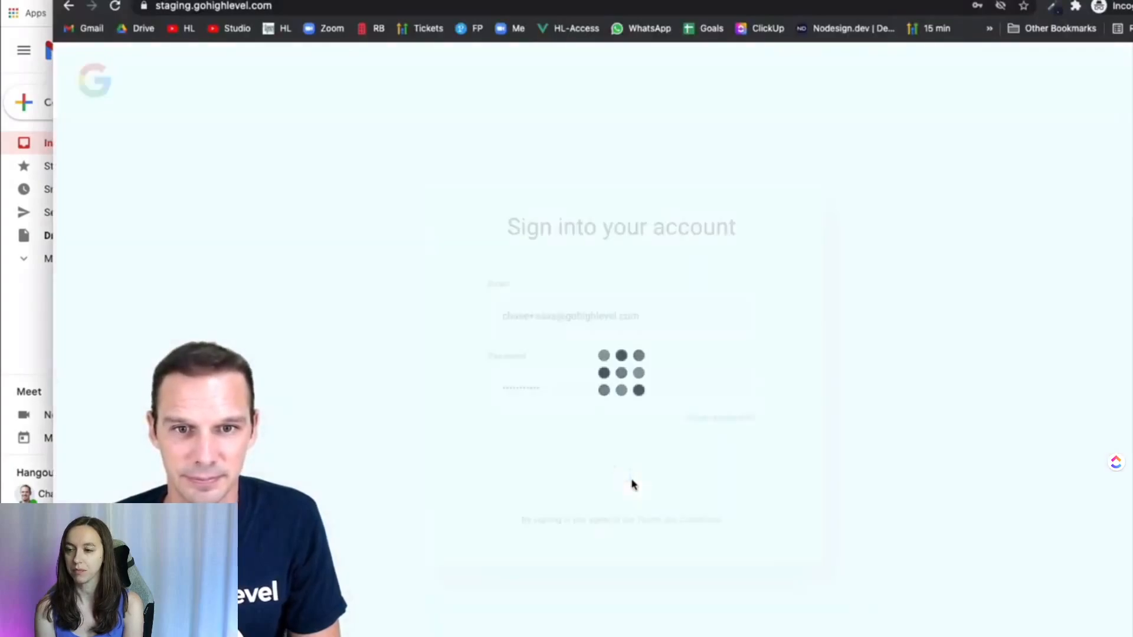